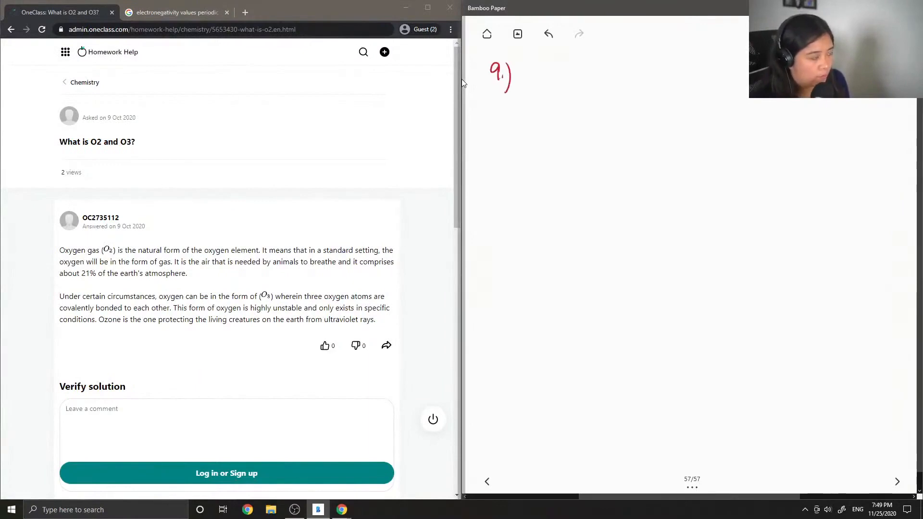
# Step: Write an underlined O2 heading and draw the O=O double-bonded structure with lone pair dots
pyautogui.moveTo(488, 129); pyautogui.dragTo(497, 138)
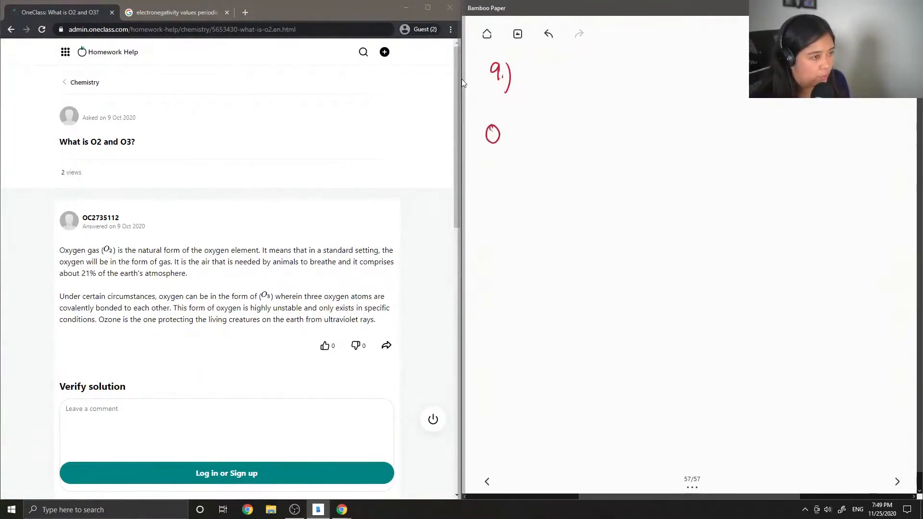
pyautogui.moveTo(483, 130); pyautogui.dragTo(518, 150)
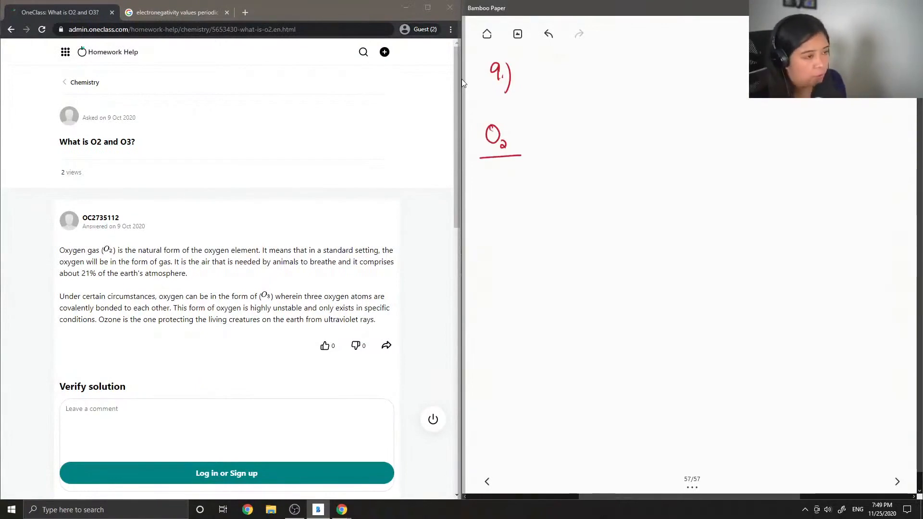
pyautogui.moveTo(485, 188); pyautogui.dragTo(496, 197)
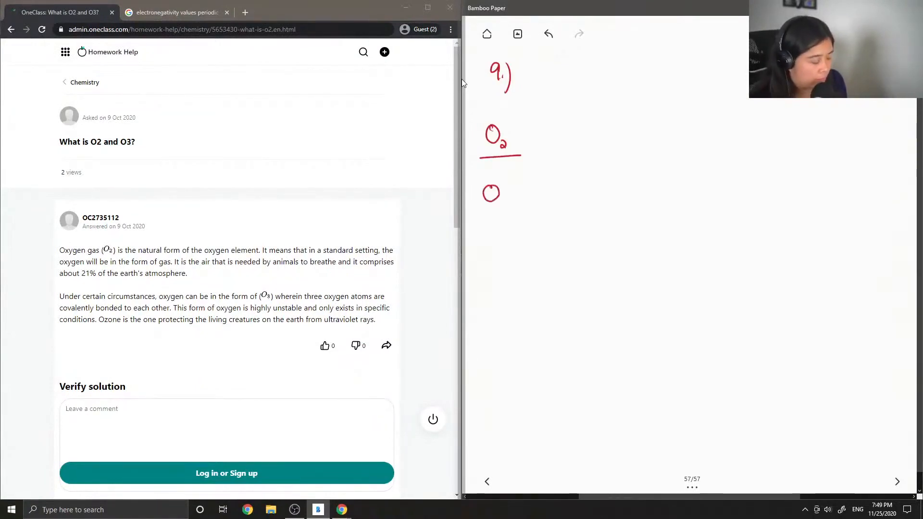
pyautogui.moveTo(503, 193); pyautogui.dragTo(536, 193)
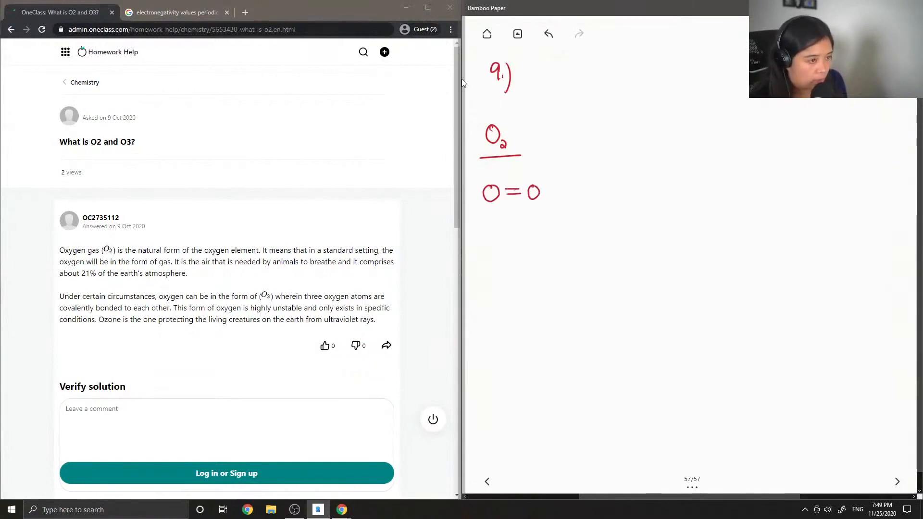
pyautogui.moveTo(537, 185); pyautogui.dragTo(541, 194)
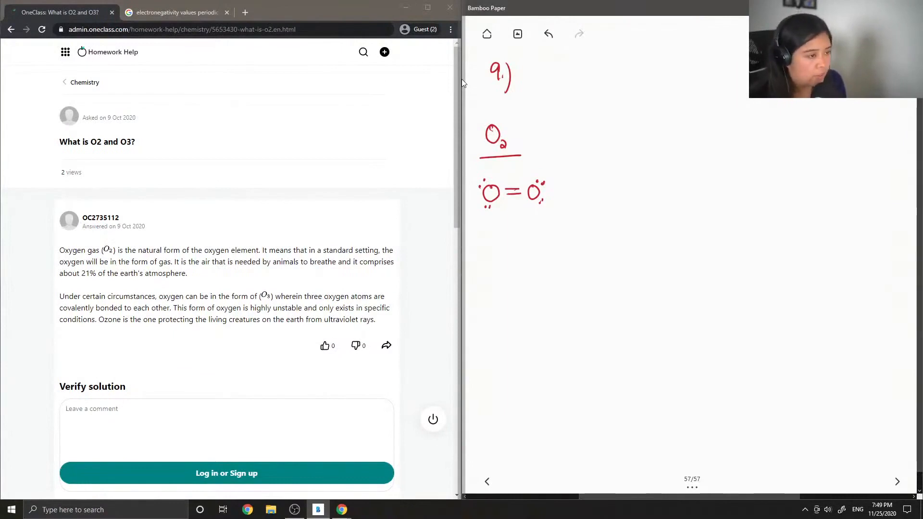
# Step: Note 'Found in atmosphere' under O2 and draw a divider to start the O3 column
pyautogui.moveTo(480, 239); pyautogui.dragTo(494, 239)
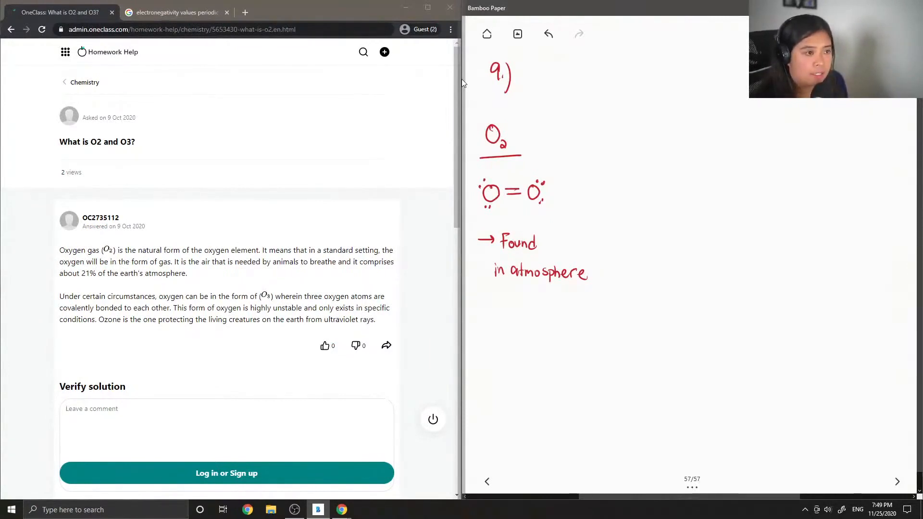
pyautogui.moveTo(634, 128); pyautogui.dragTo(633, 264)
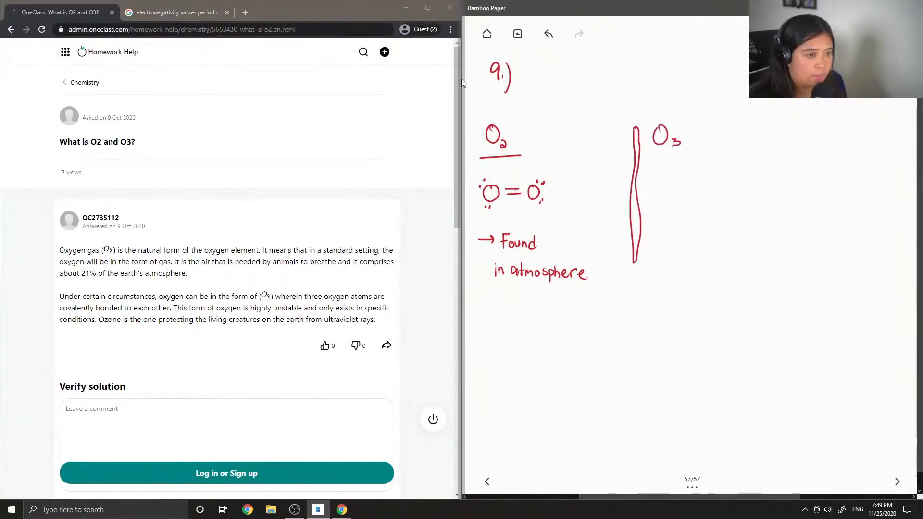
# Step: Underline O3, label it '-ozone' and draw the ozone Lewis structure with lone pairs and formal charges
pyautogui.moveTo(652, 154); pyautogui.dragTo(688, 154)
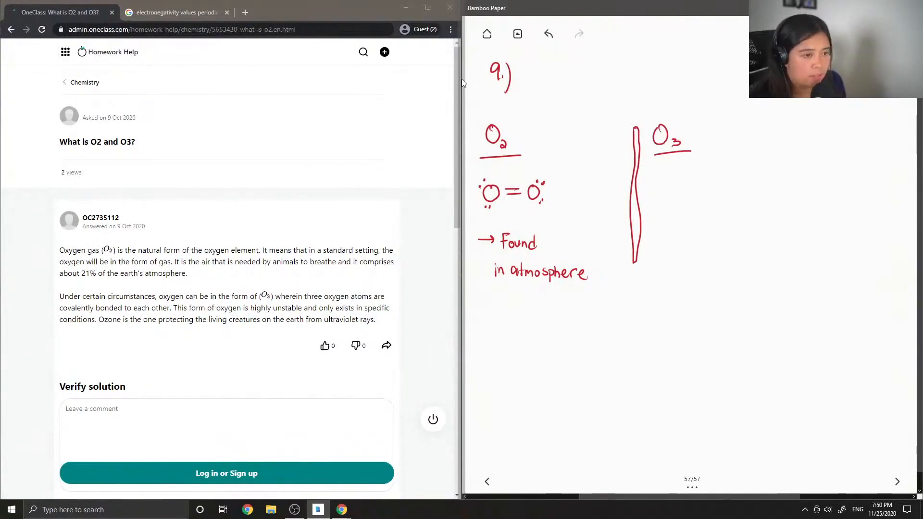
pyautogui.moveTo(709, 131); pyautogui.dragTo(739, 131)
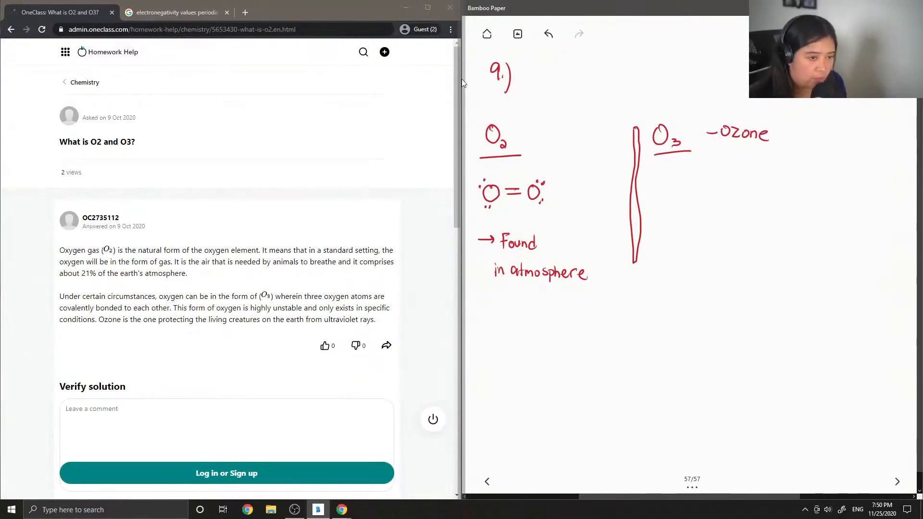
pyautogui.moveTo(682, 204); pyautogui.dragTo(716, 195)
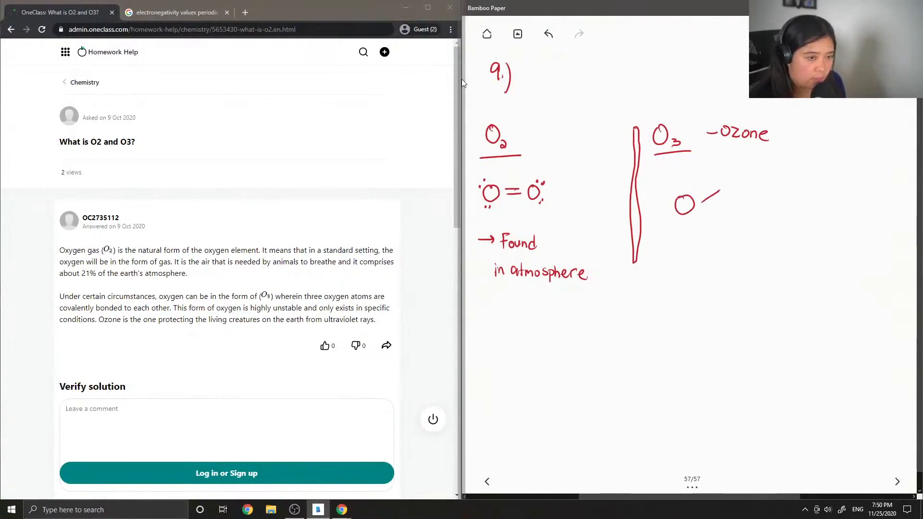
pyautogui.moveTo(698, 203); pyautogui.dragTo(789, 209)
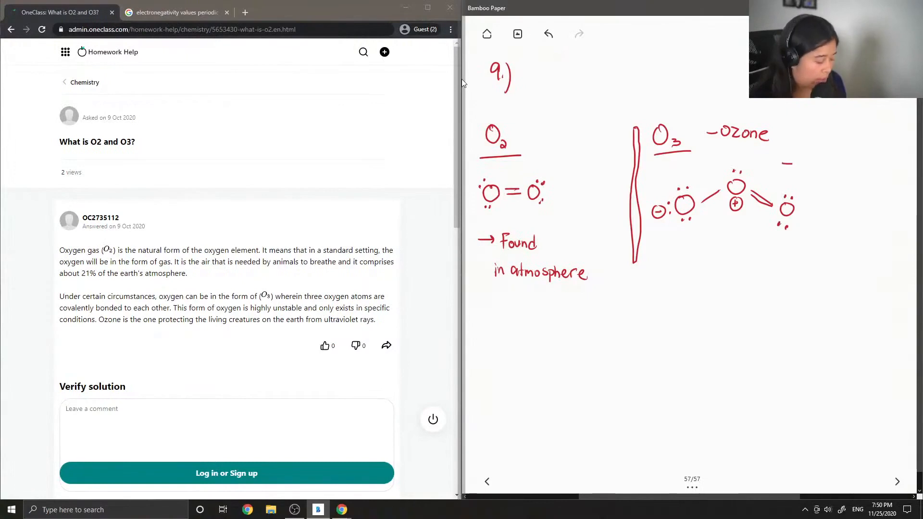
# Step: Add the note '- less stable' beside the ozone structure
pyautogui.moveTo(797, 158); pyautogui.dragTo(801, 171)
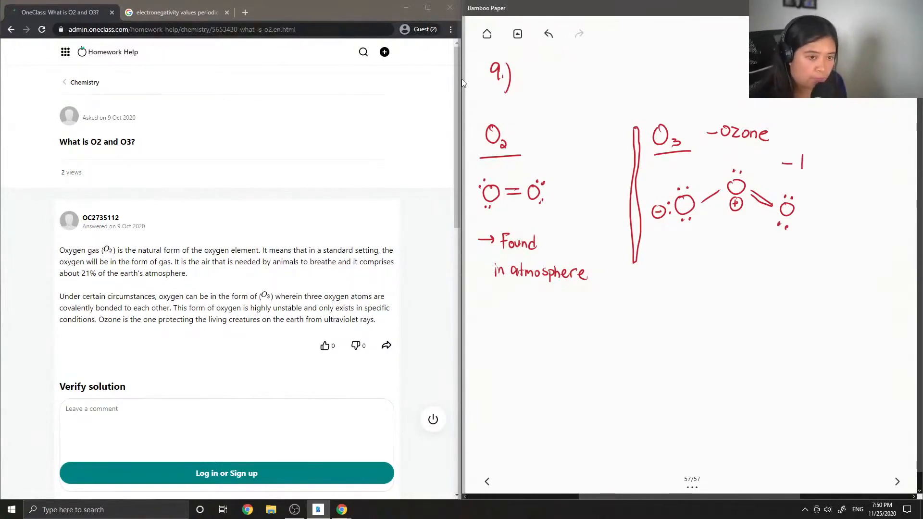
pyautogui.write('less s')
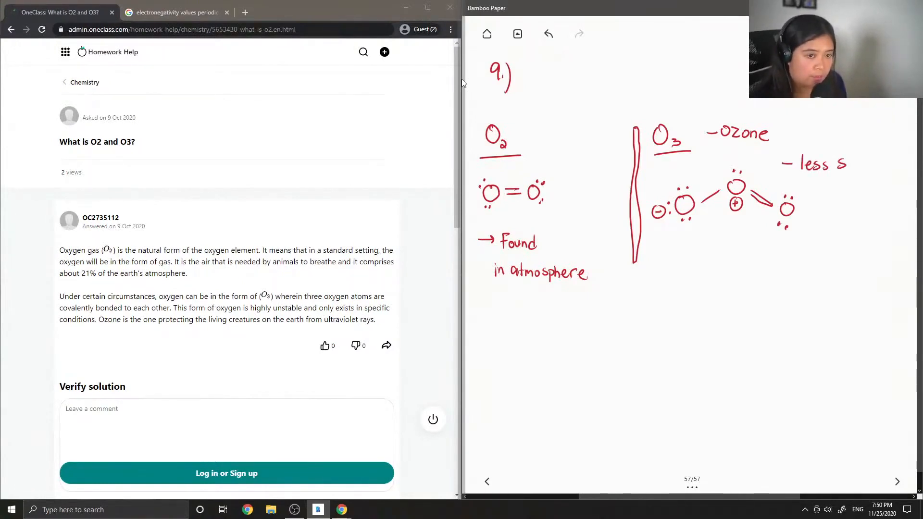
pyautogui.write('table')
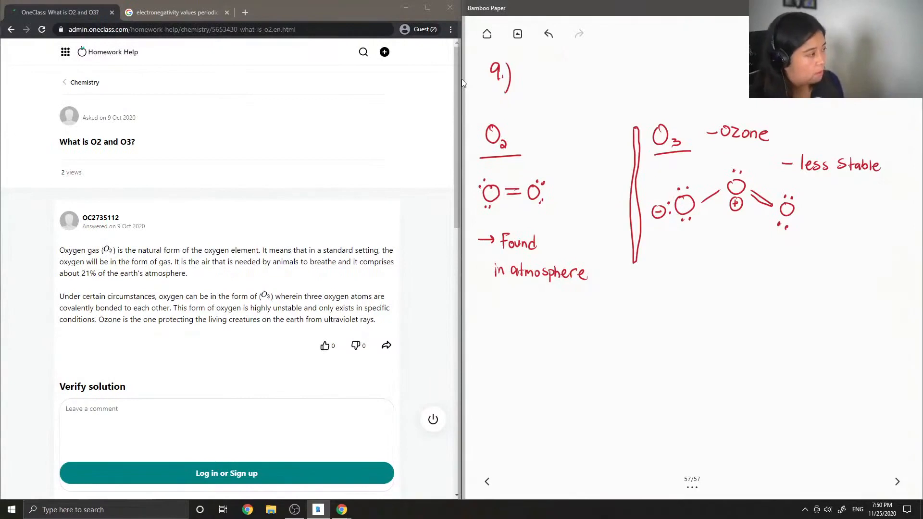
pyautogui.scroll(-3)
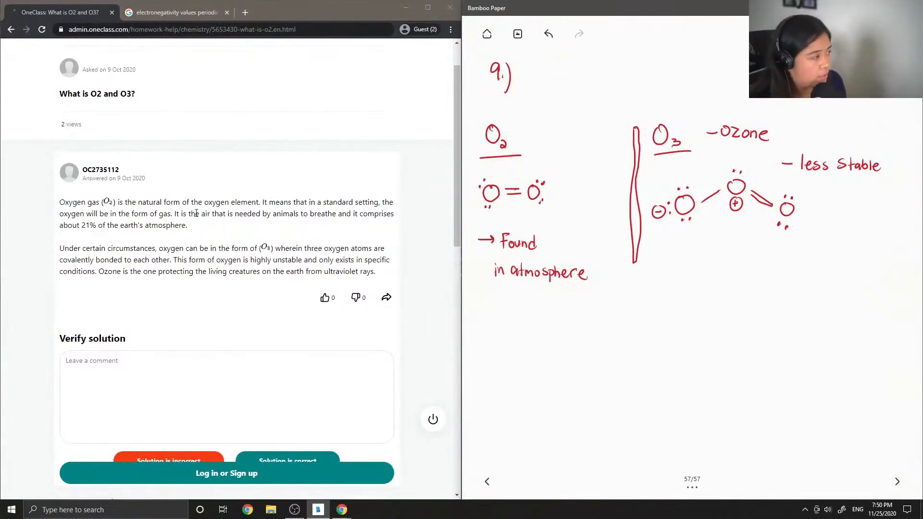
pyautogui.moveTo(217, 226)
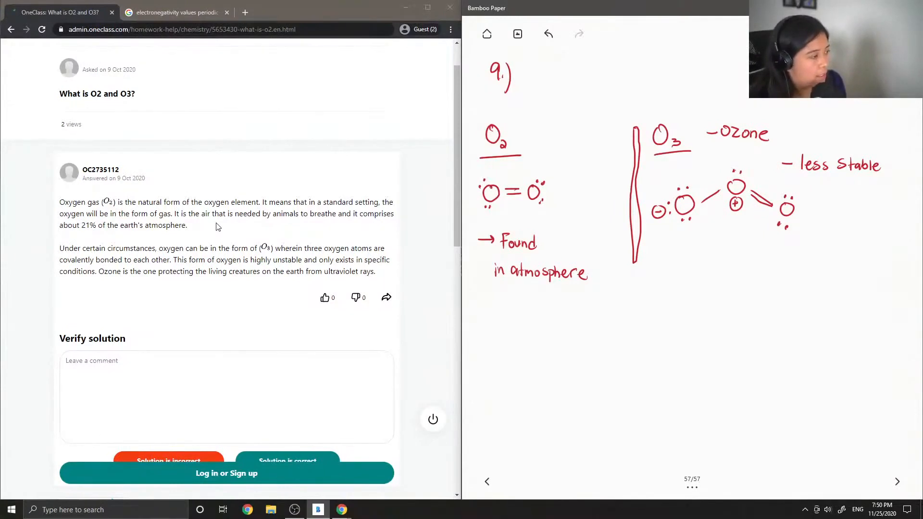
pyautogui.moveTo(227, 226)
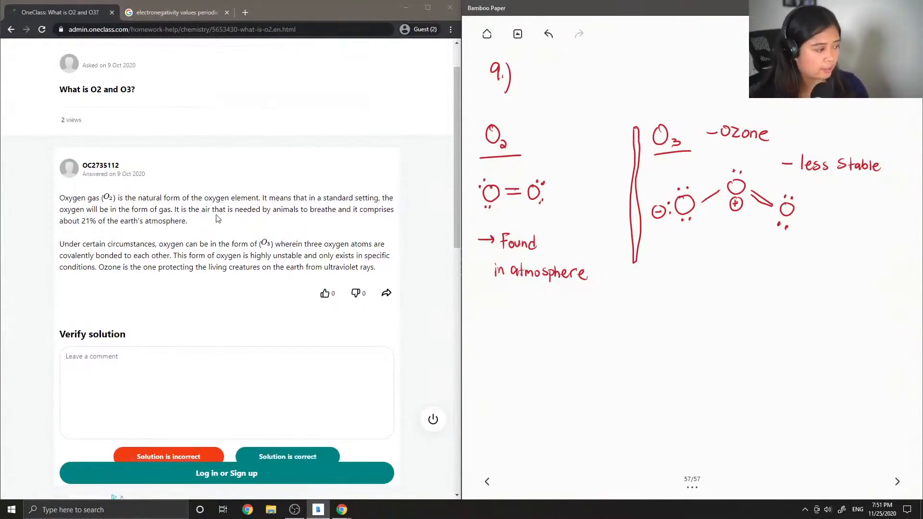
# Step: Comment 'This solution is correct!' on the O2/O3 answer and mark it 'Solution is correct'
pyautogui.scroll(-3)
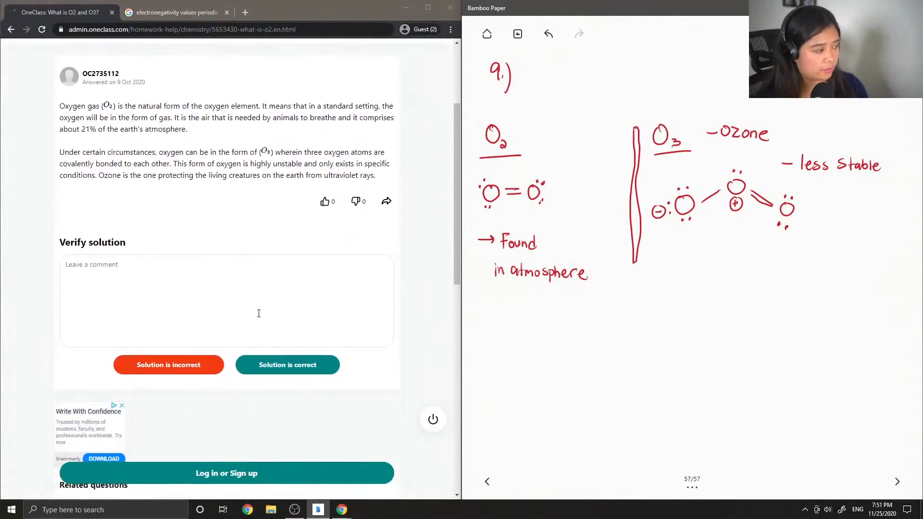
pyautogui.write('This solution')
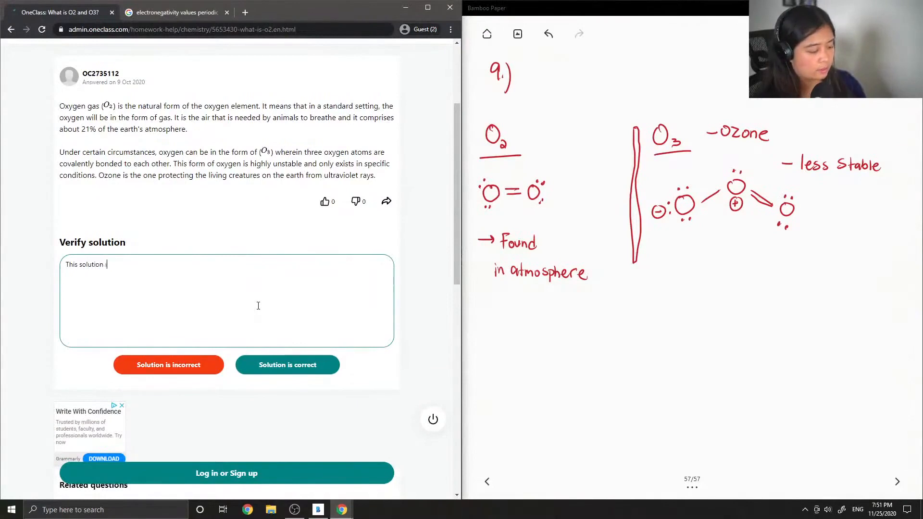
pyautogui.write('is correct!')
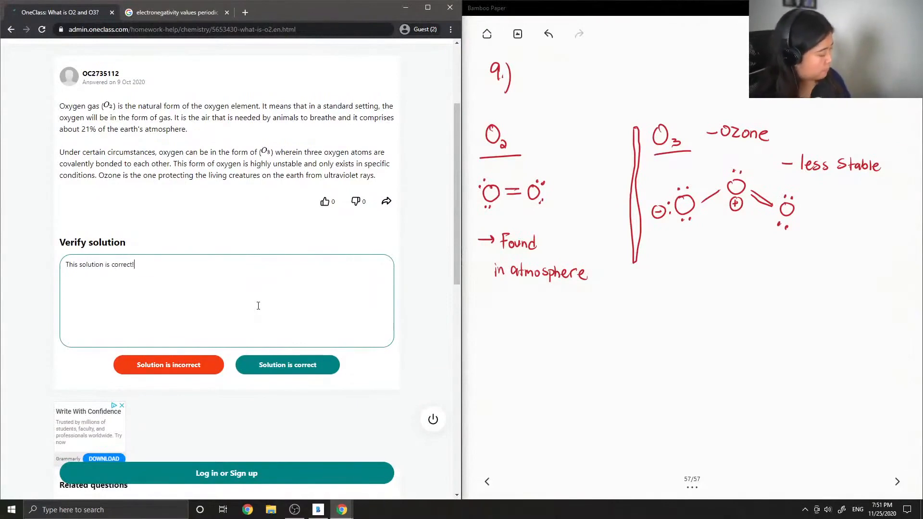
pyautogui.moveTo(336, 342)
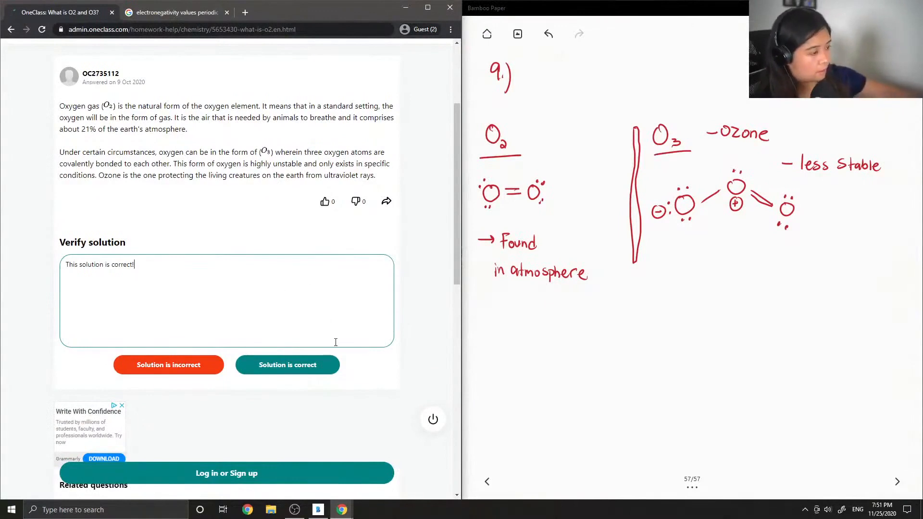
pyautogui.click(287, 365)
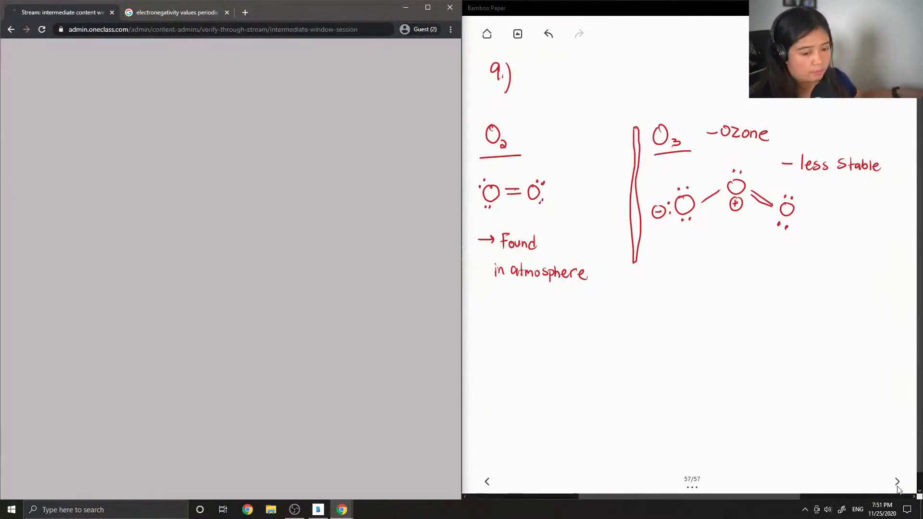